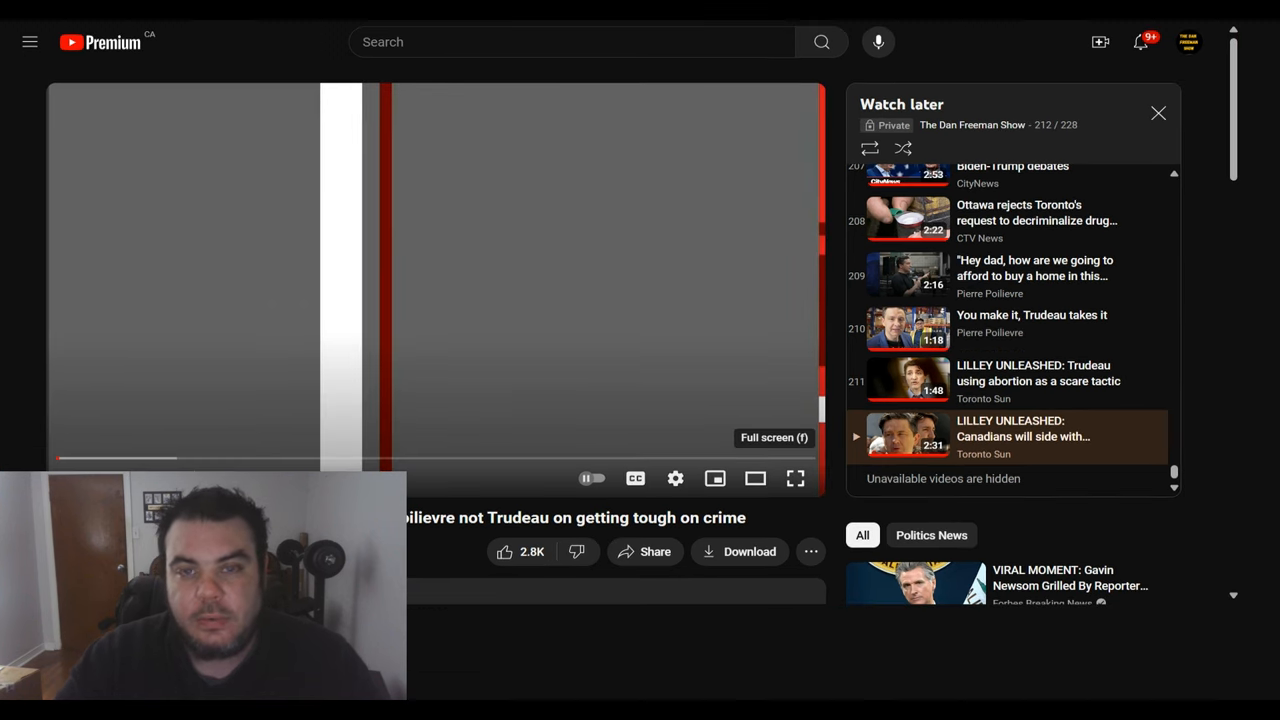
left_click(796, 478)
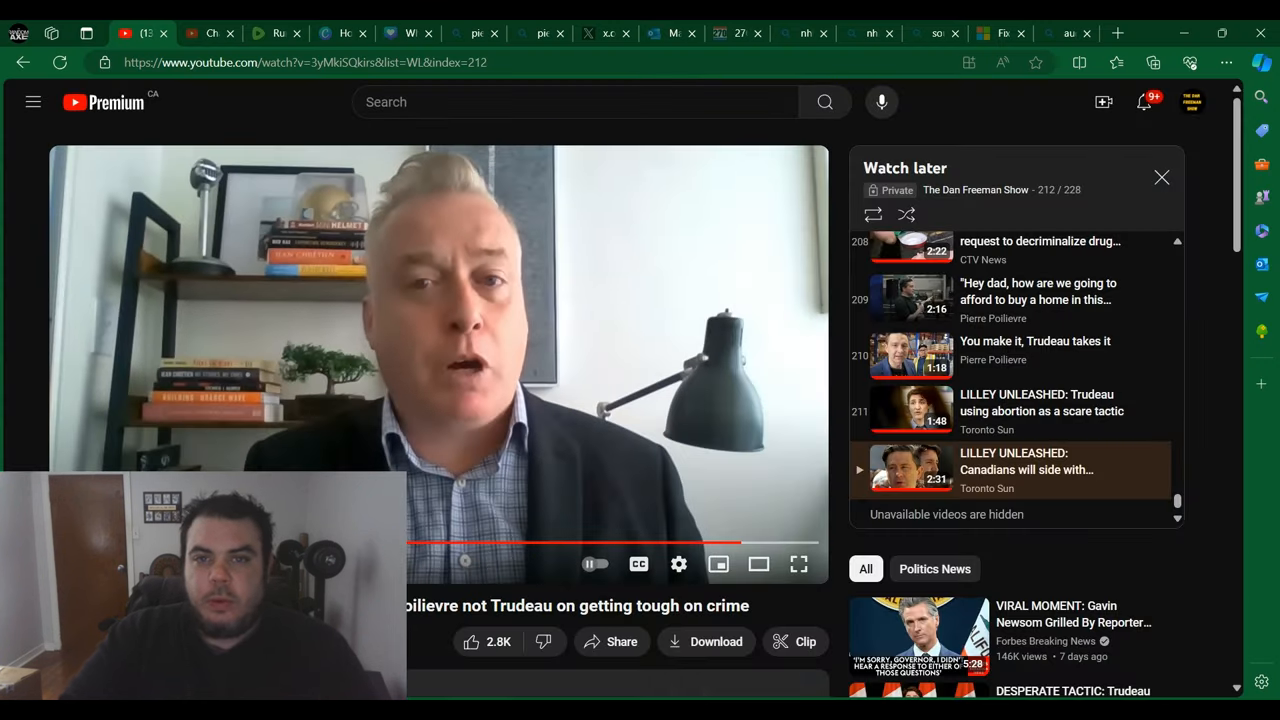
scroll("up", 3)
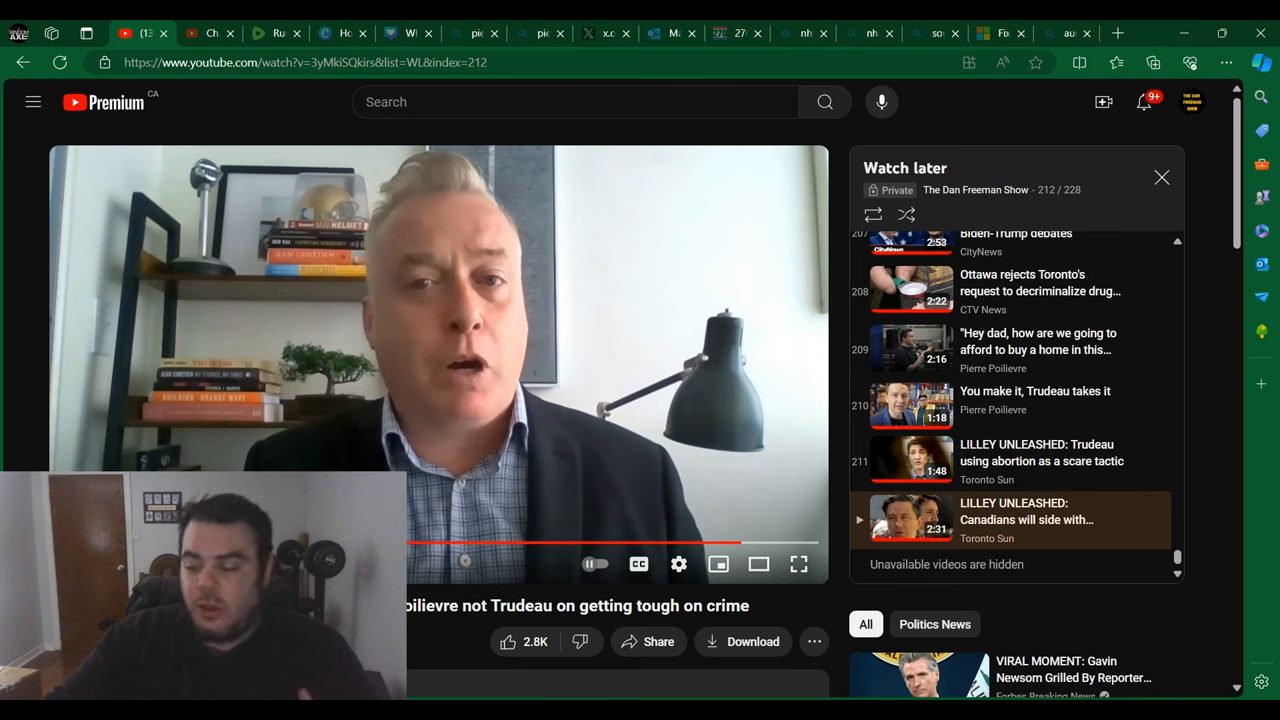